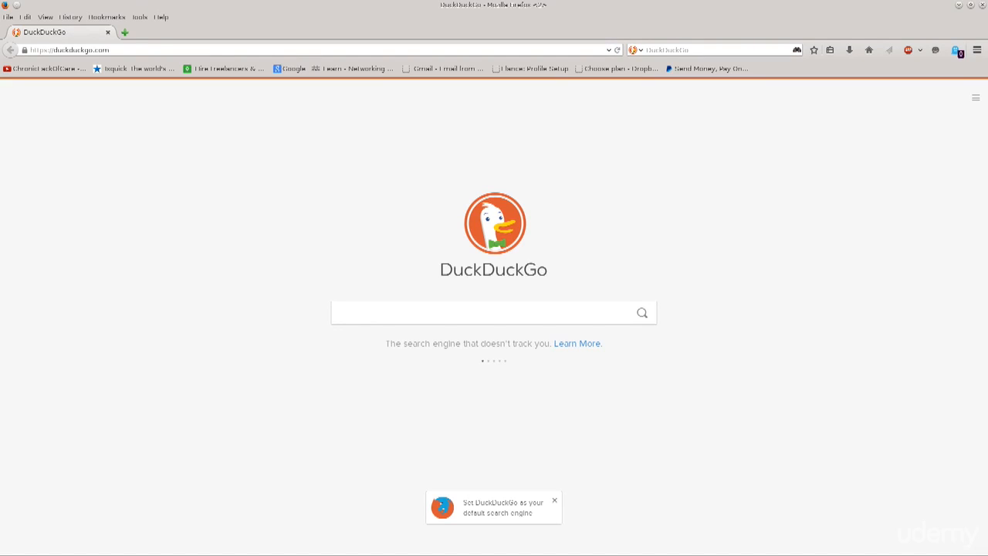
Begin a DuckDuckGo search for virtualbox to find the official site
text(v)
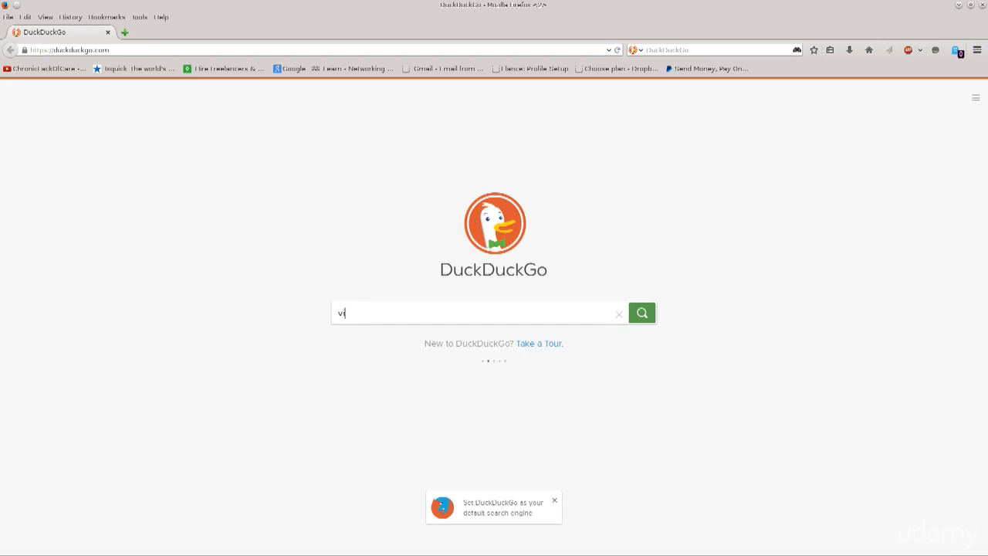
text(irtualbox)
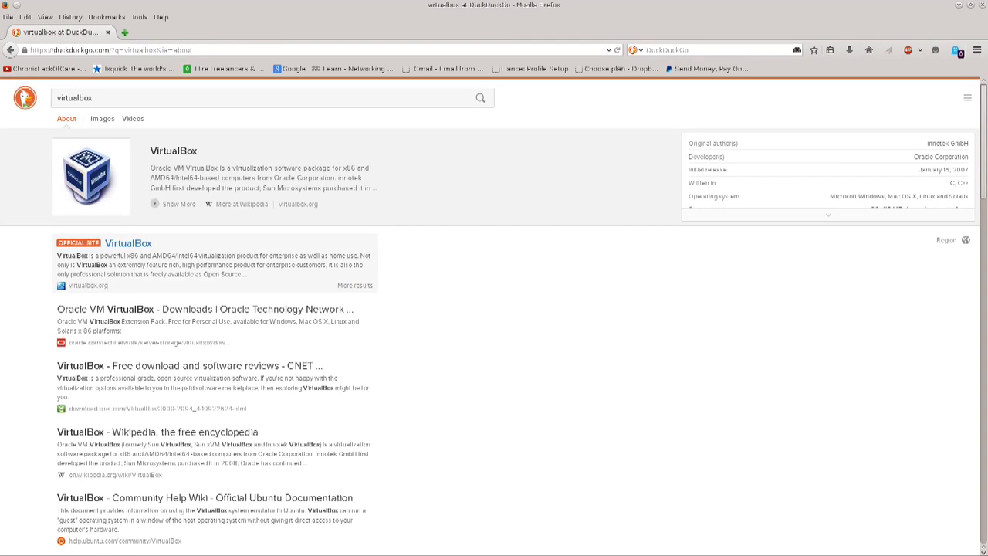
mouse_move(128, 244)
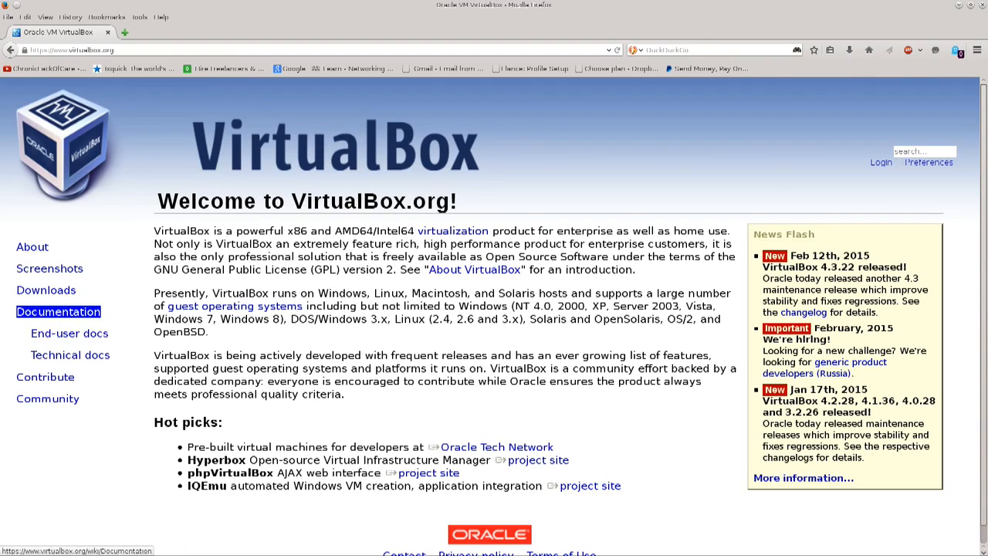
mouse_move(71, 354)
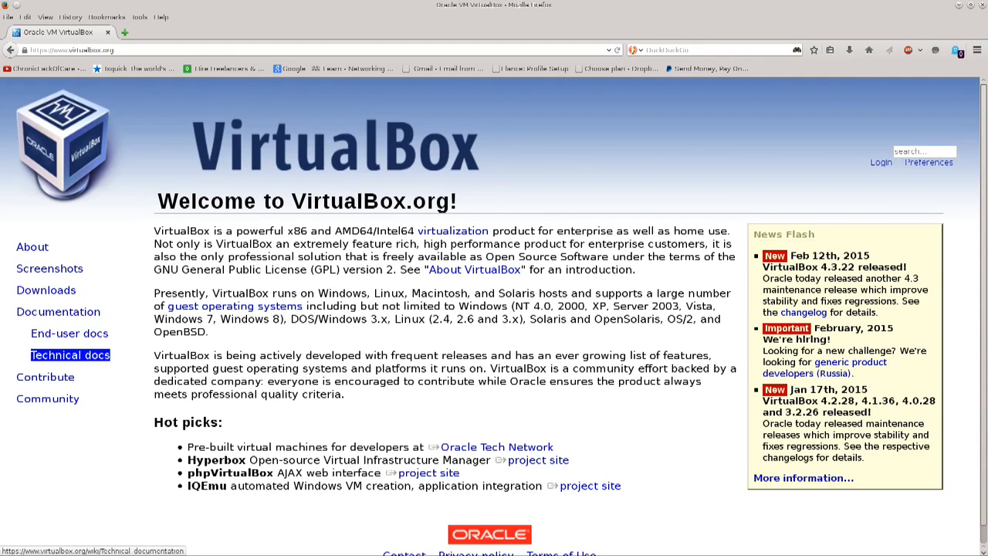
mouse_move(59, 312)
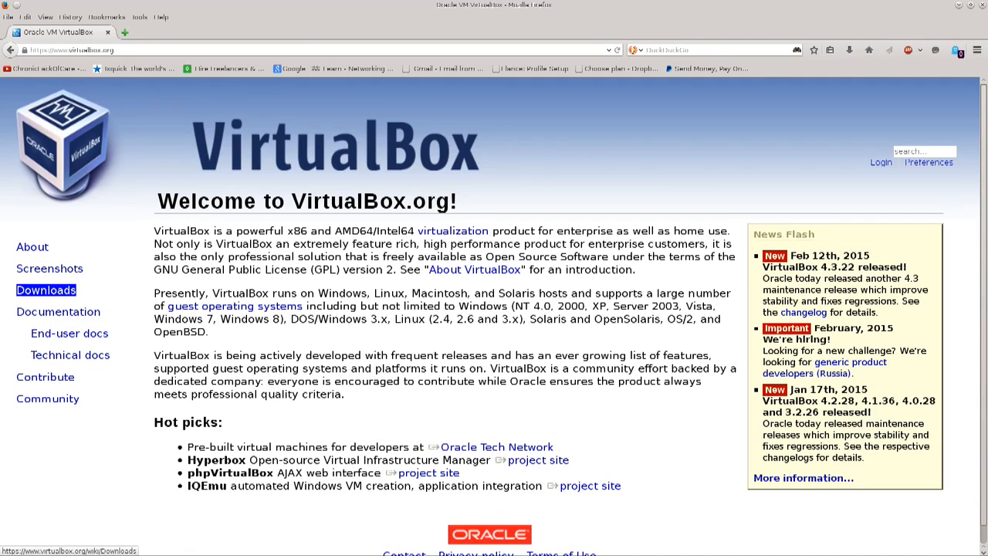
Go to the VirtualBox downloads page and highlight the Linux hosts entry among the 4.3.22 binaries
click(47, 290)
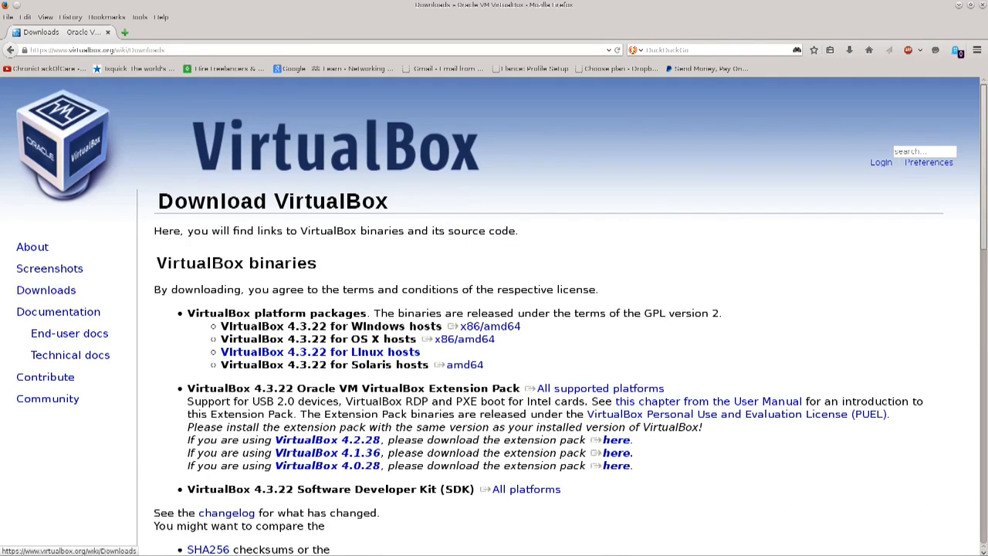
scroll(down, 3)
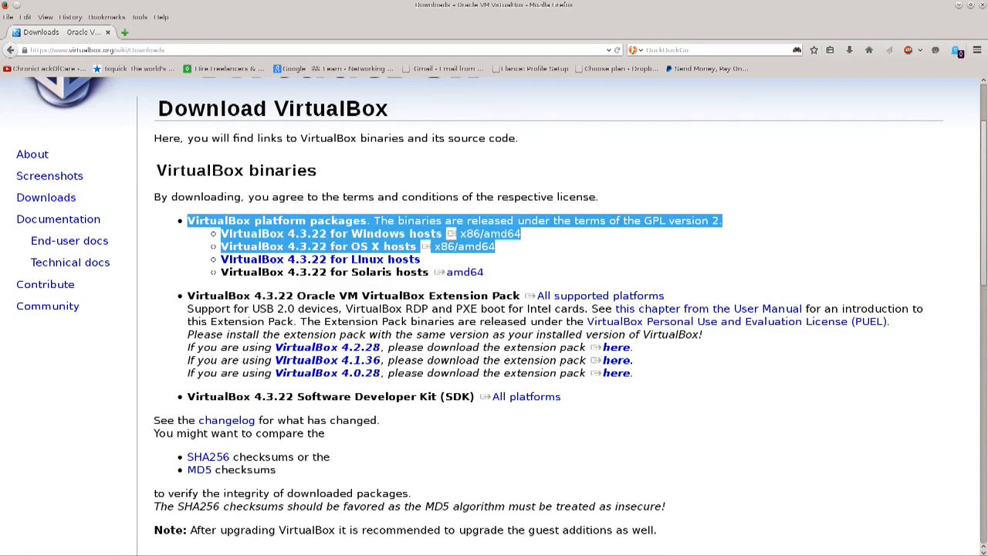
click(540, 324)
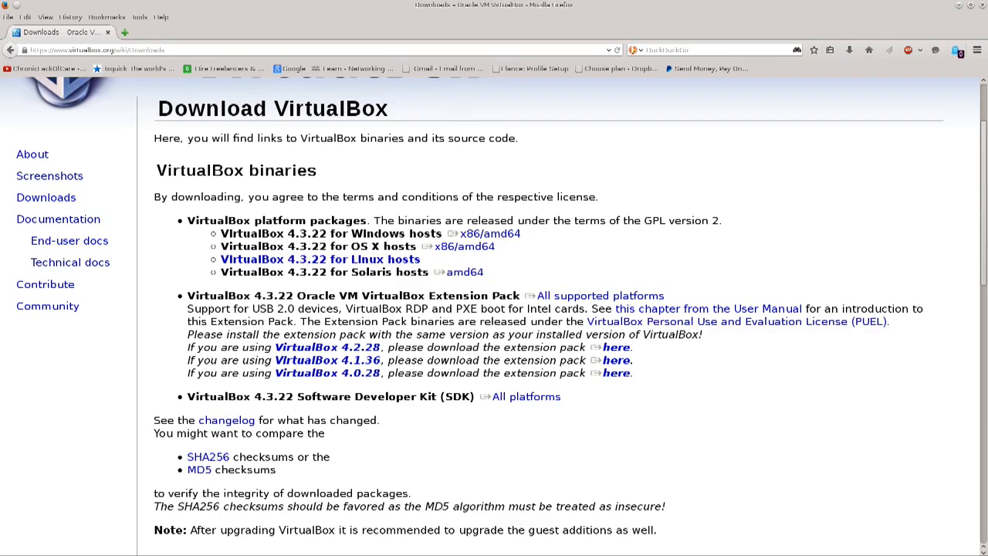
double_click(319, 259)
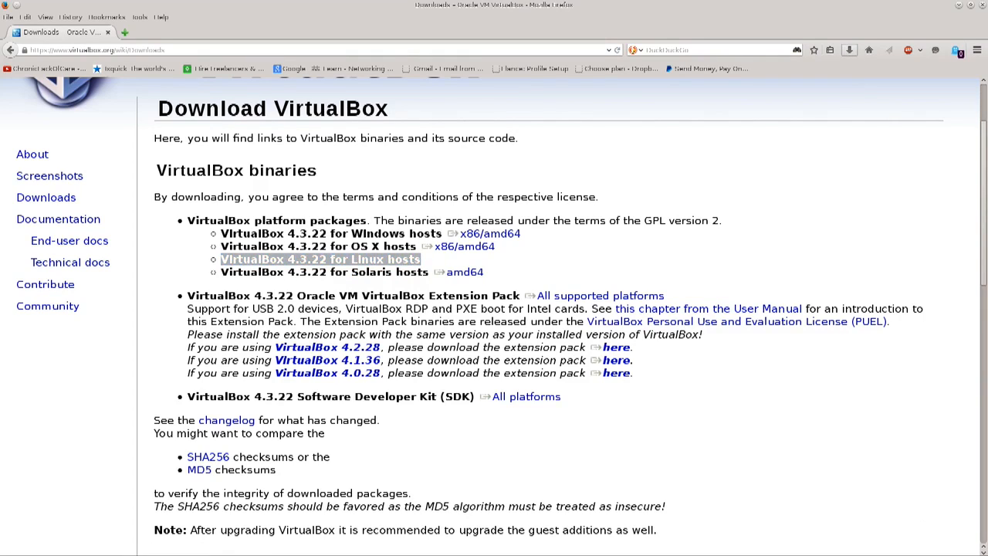
click(320, 259)
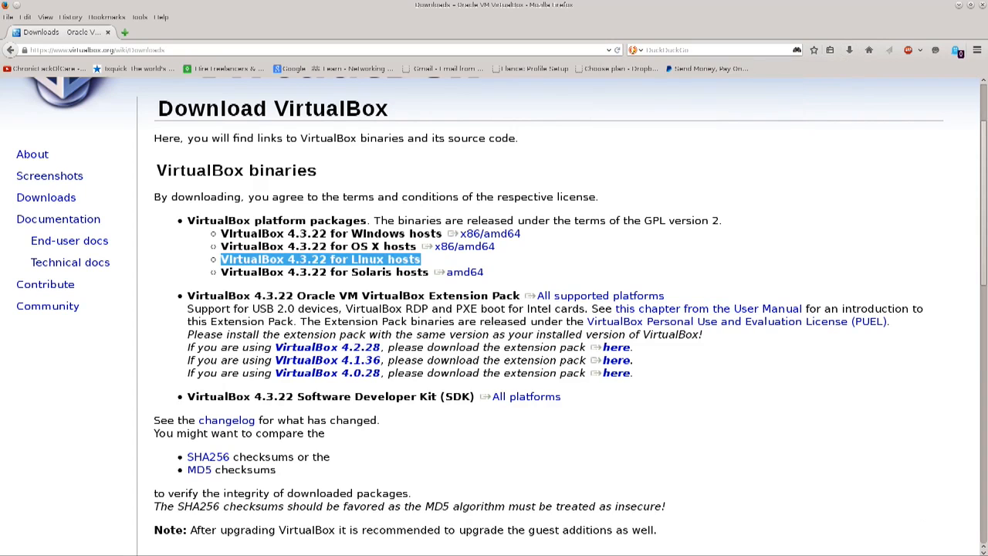
Browse the Linux hosts distribution list, pointing out the Ubuntu, SUSE and Fedora 18 entries
click(319, 260)
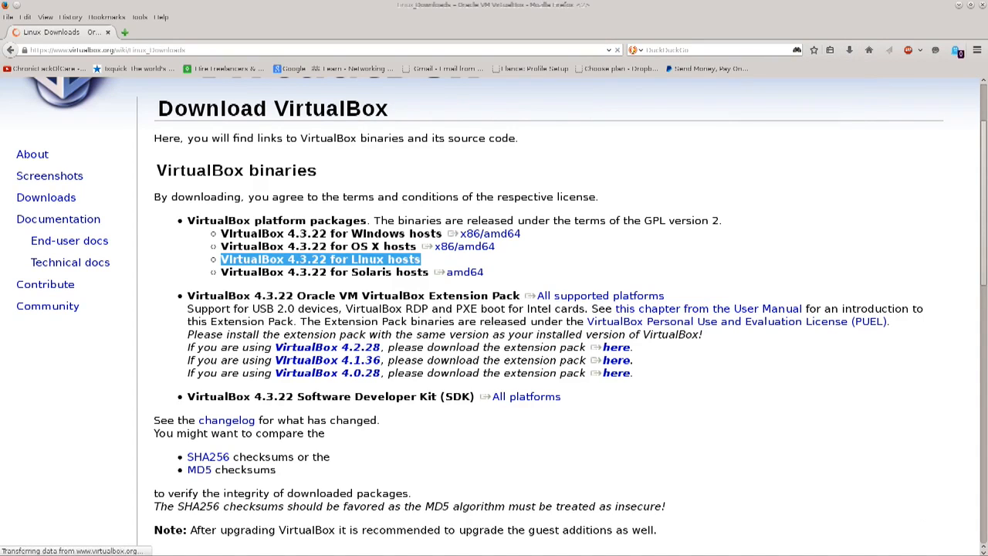
click(320, 259)
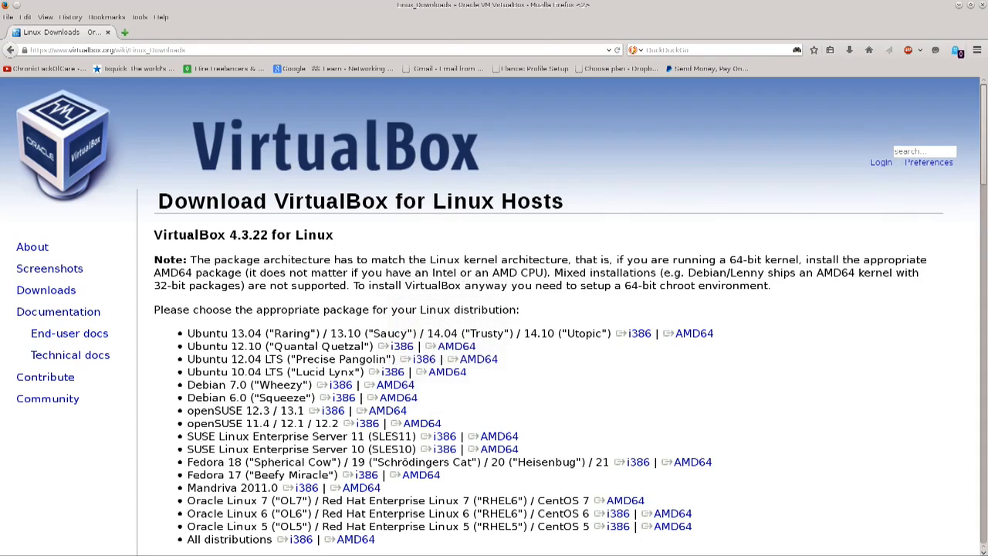
double_click(224, 333)
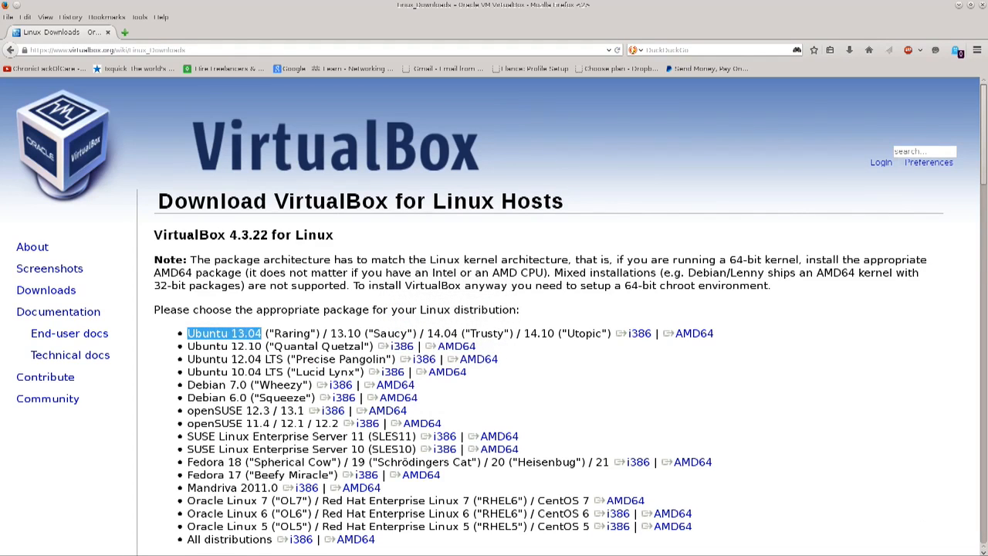
scroll(down, 3)
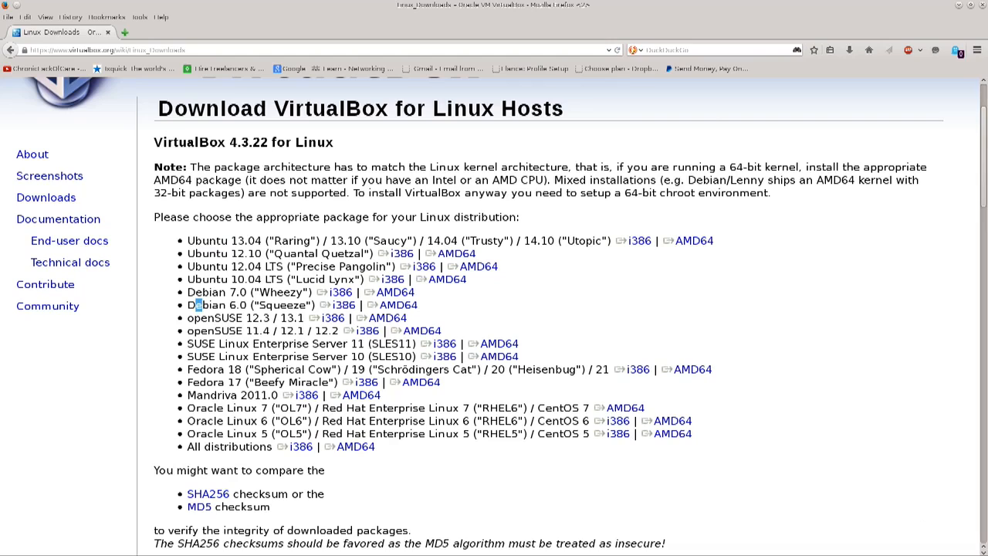
drag(189, 266, 497, 265)
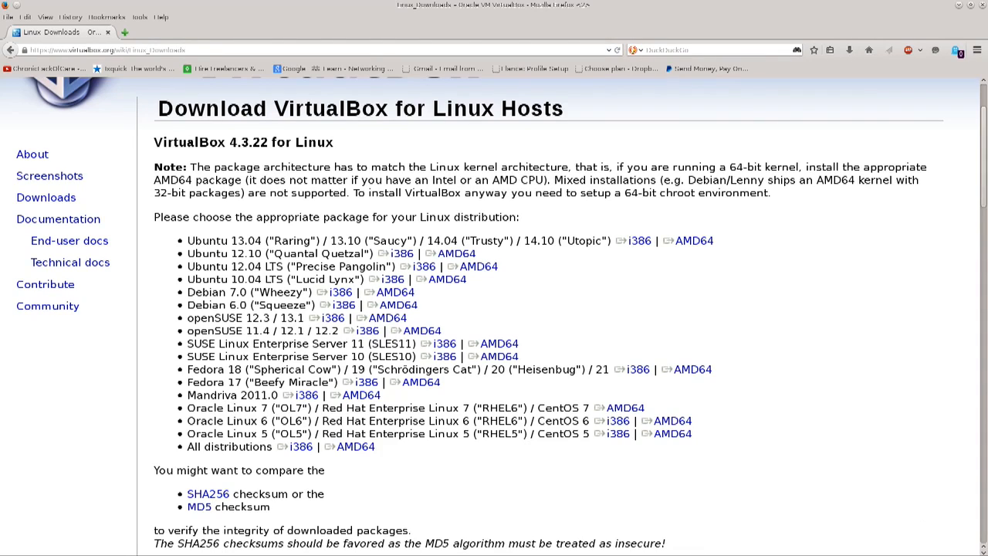
double_click(210, 318)
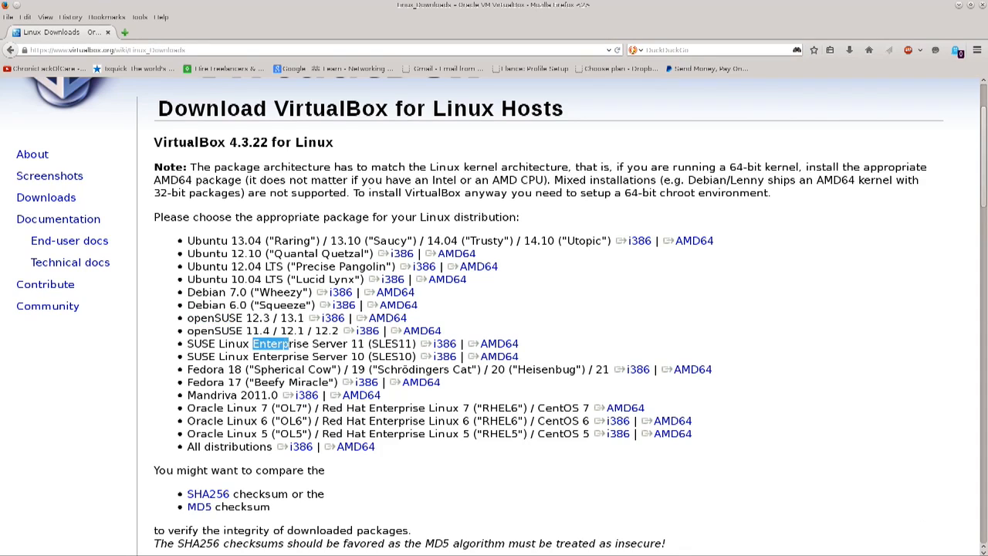
drag(270, 342, 317, 342)
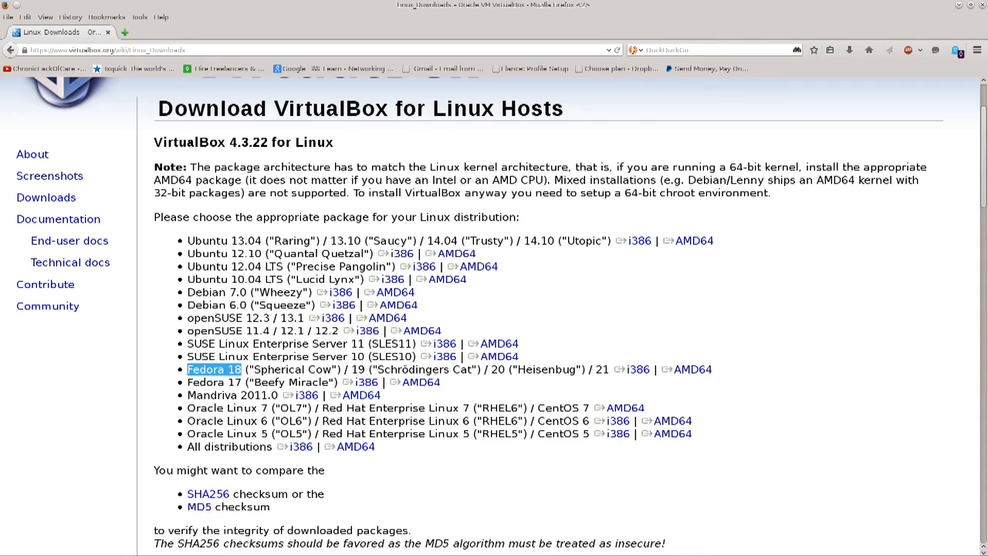
Download the 64-bit (AMD64) package for Fedora 18/19/20/21 and switch to Konsole
click(635, 369)
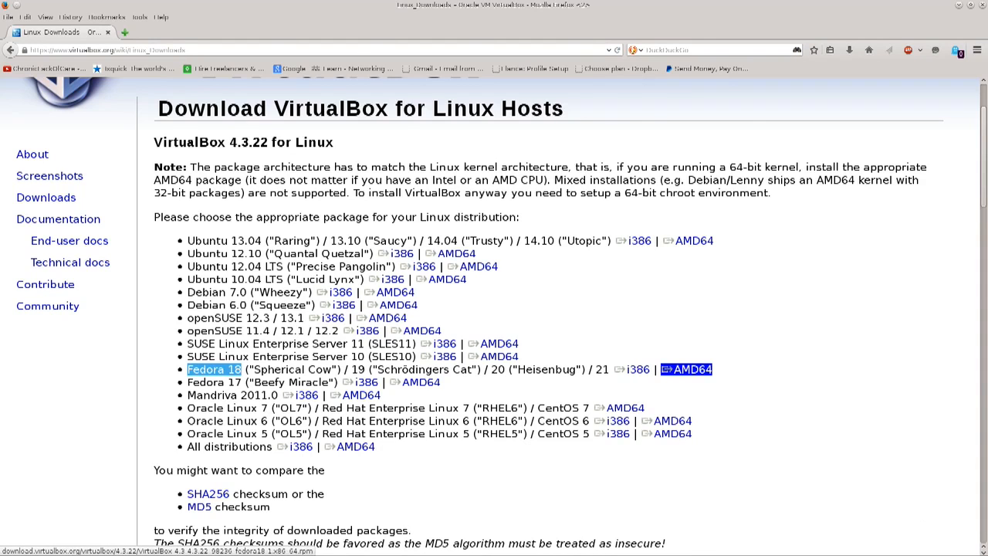
click(633, 369)
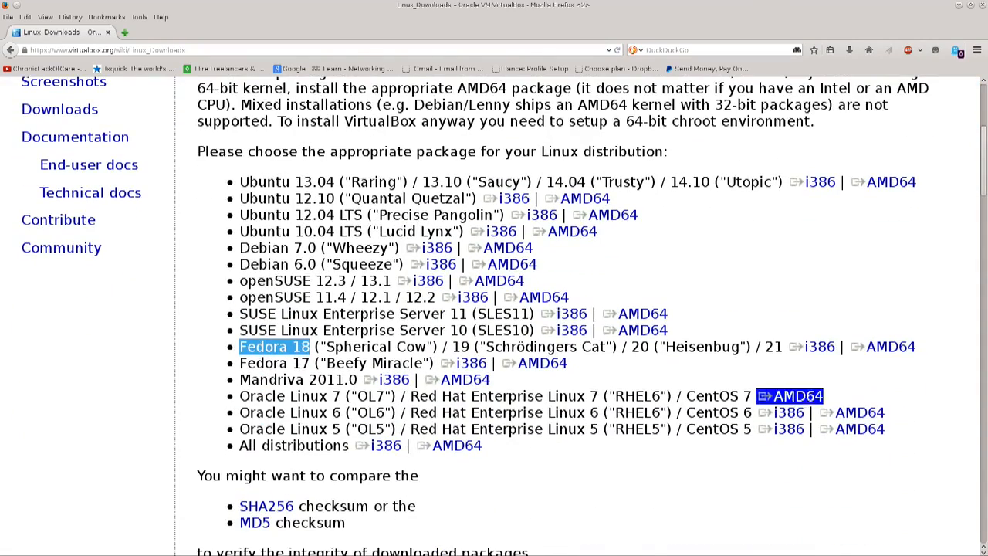
click(790, 395)
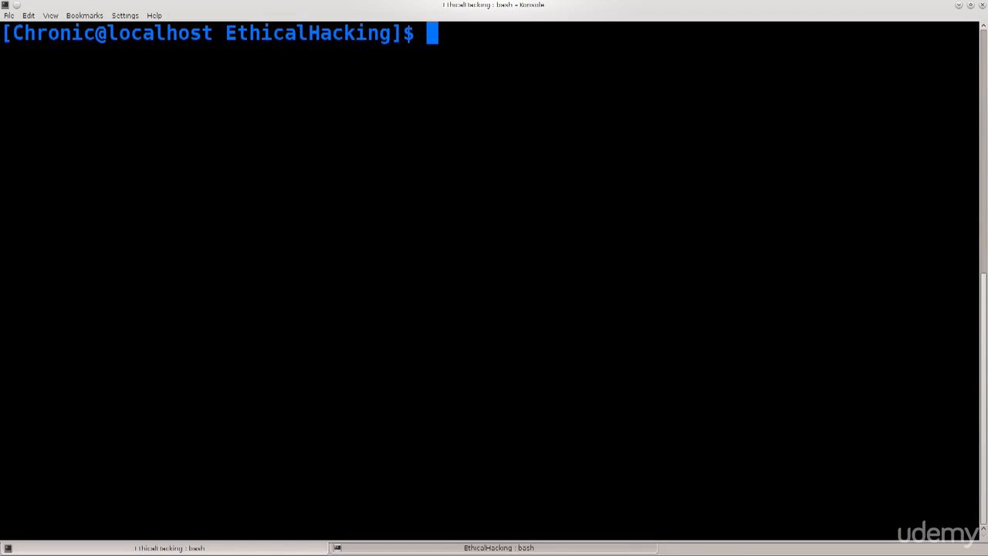
text(un)
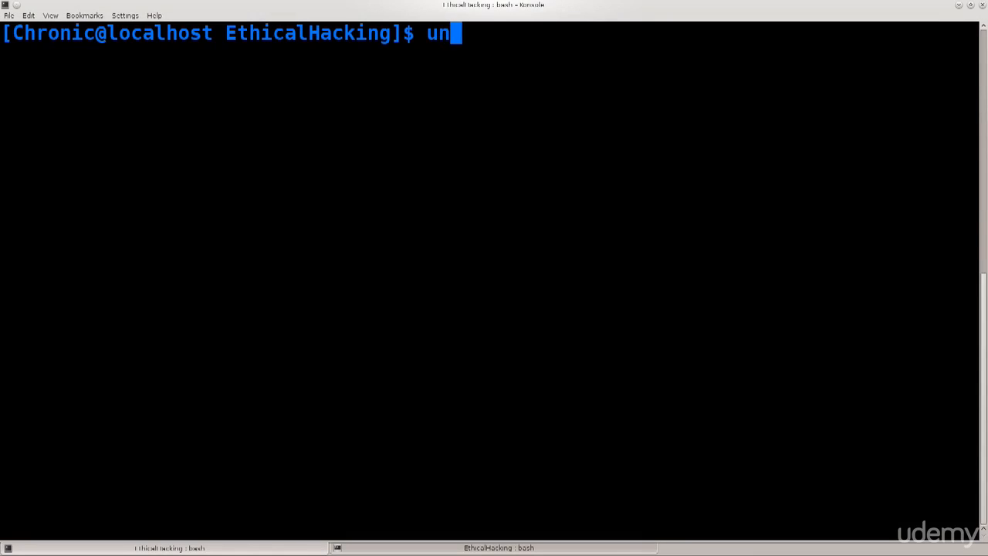
text(ame -a)
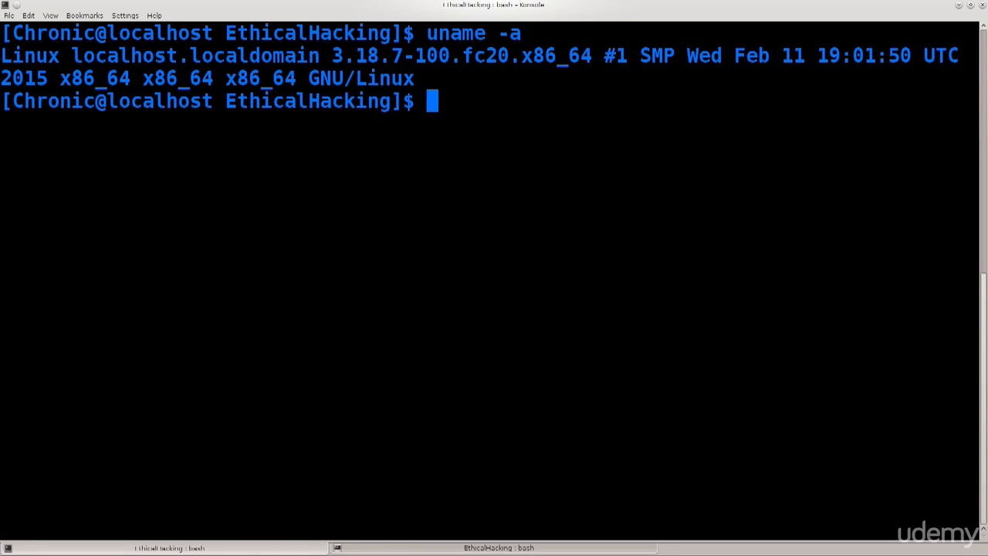
double_click(17, 55)
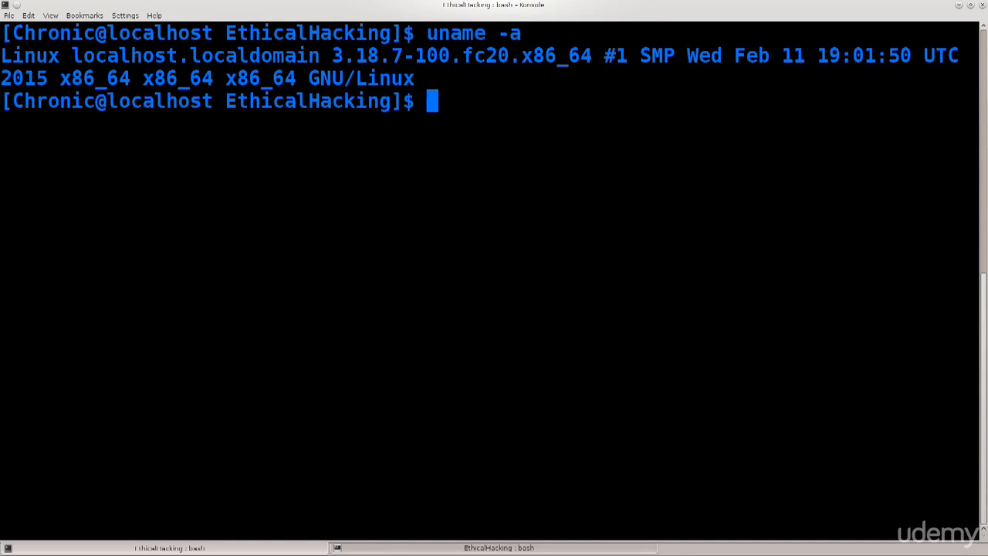
double_click(485, 56)
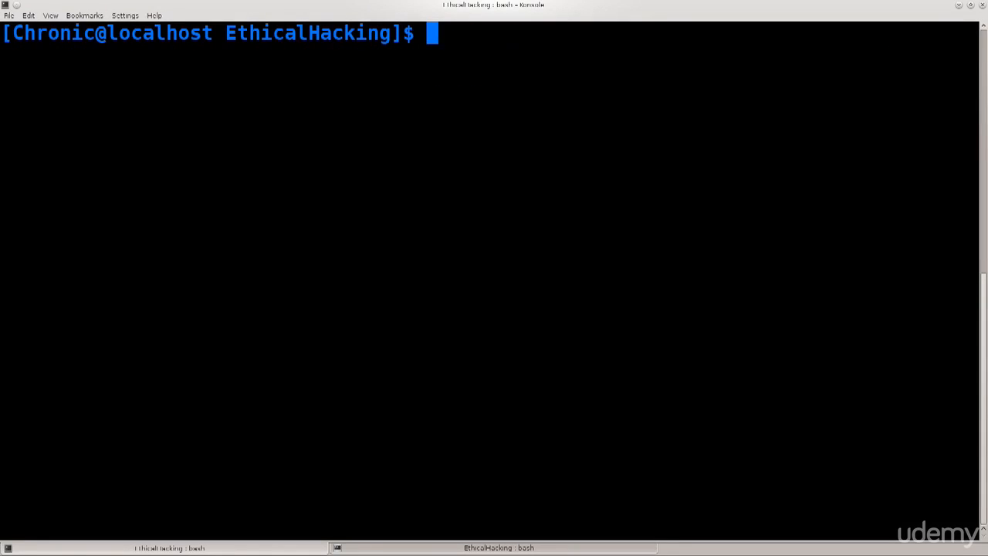
Become root with su, retrying after a failed password, and clear the screen
text(su)
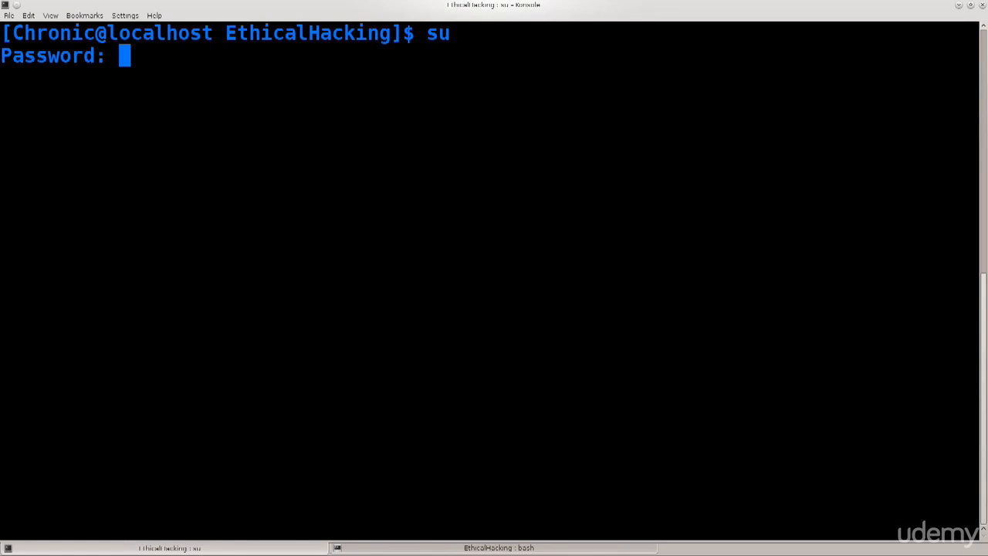
key(Return)
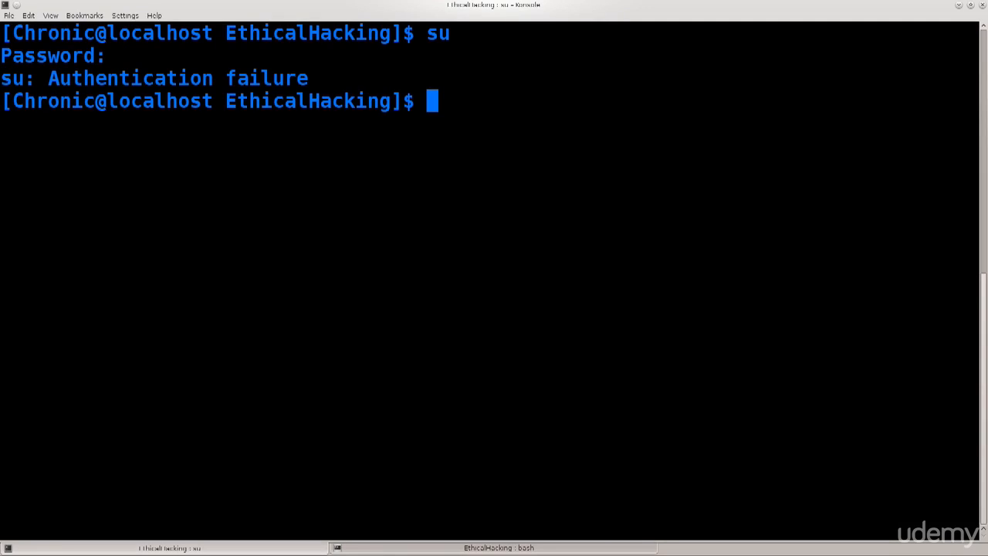
text(su)
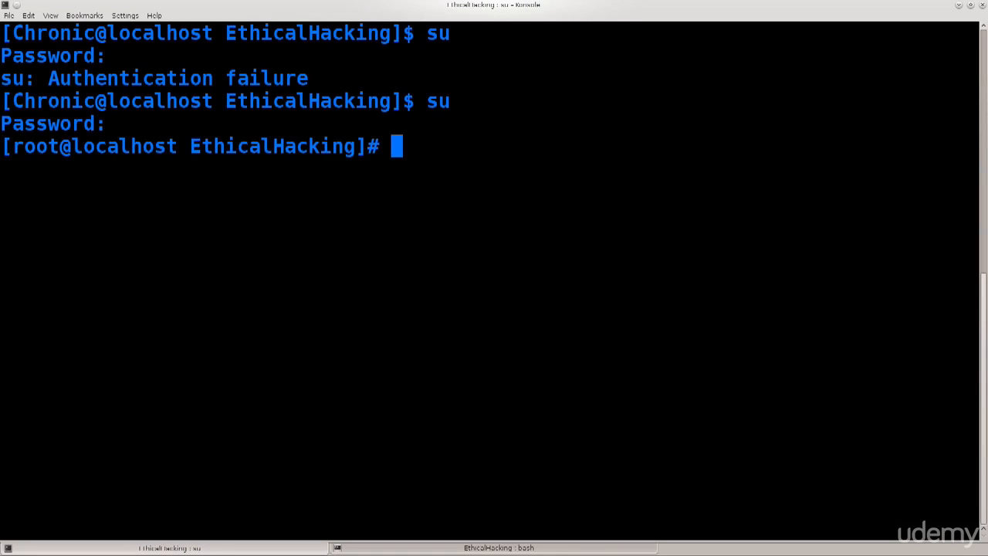
text(clear)
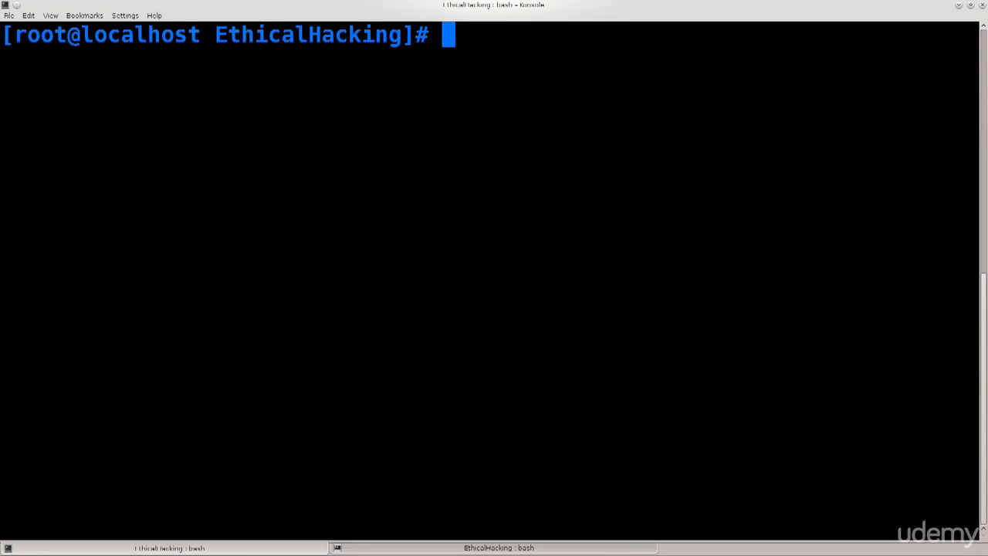
List /home/Chronic/Downloads/ with the tab-completed VirtualBox 4.3.22 rpm name to confirm it exists
text(ls)
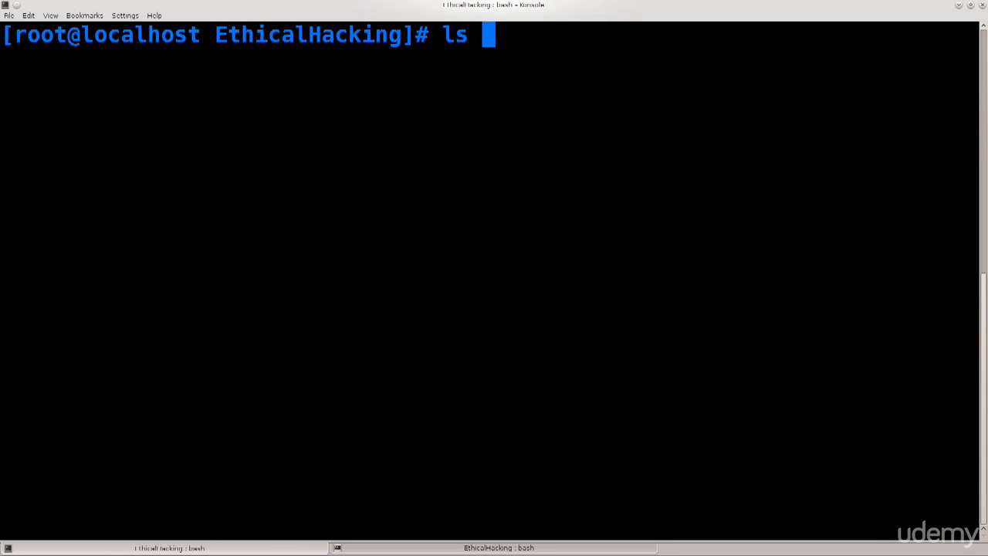
text(/)
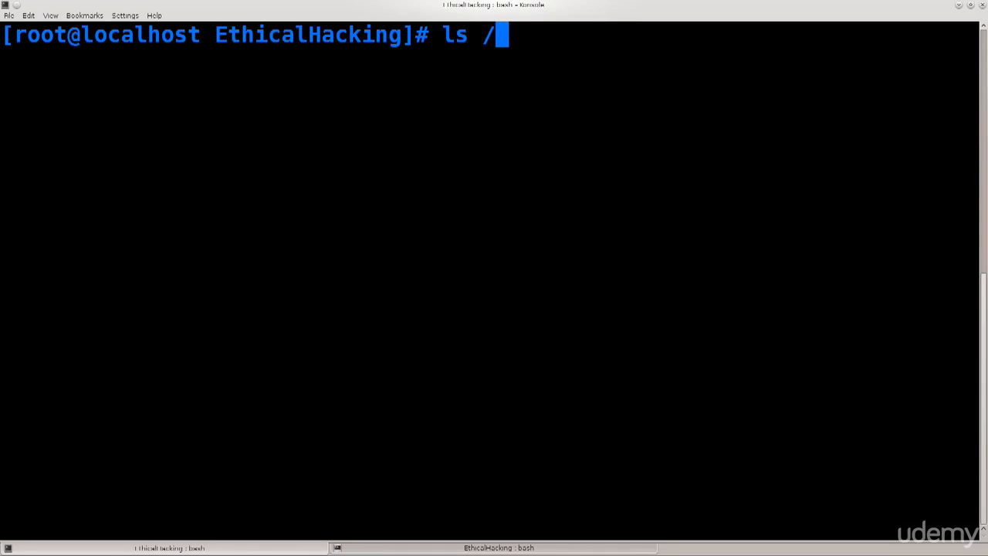
text(home/)
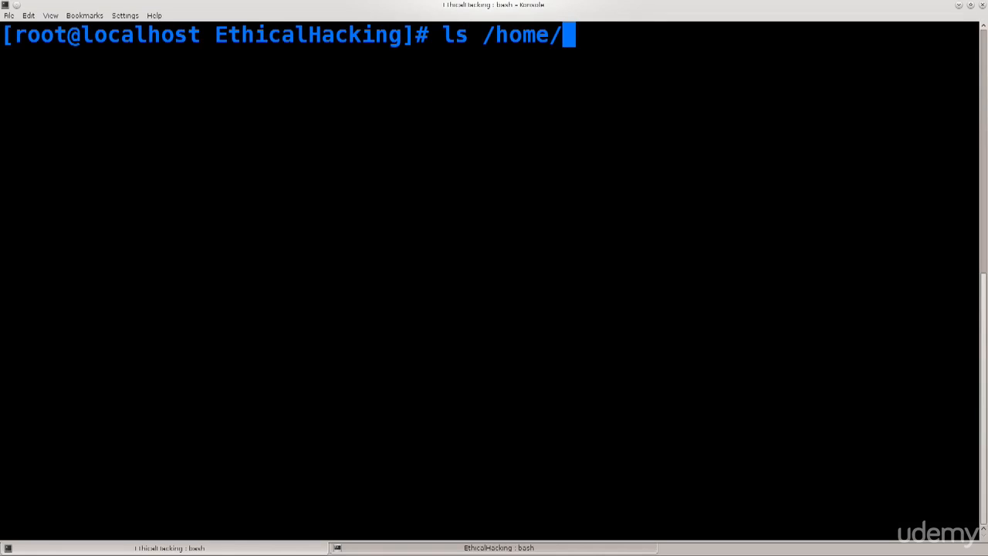
text(Chronic/)
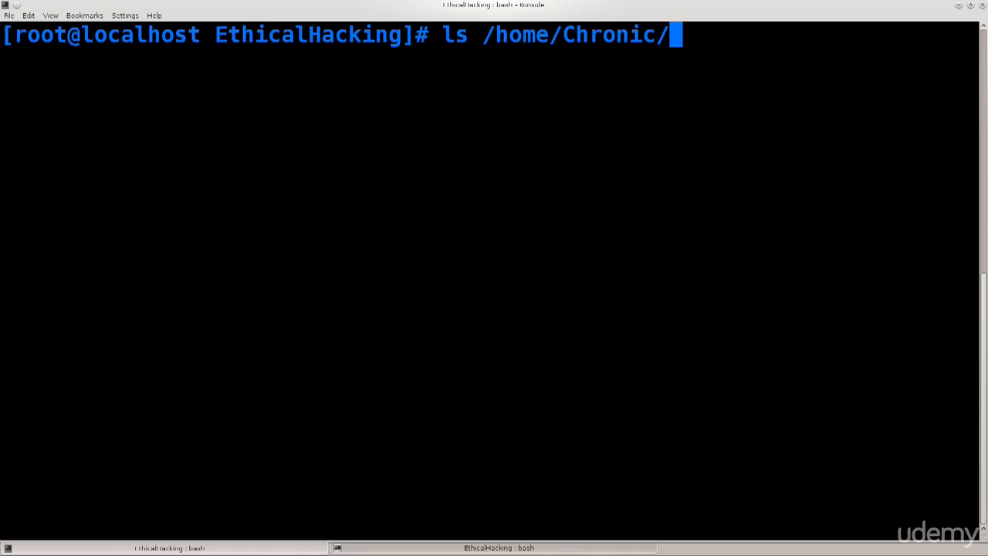
text(Downloads/)
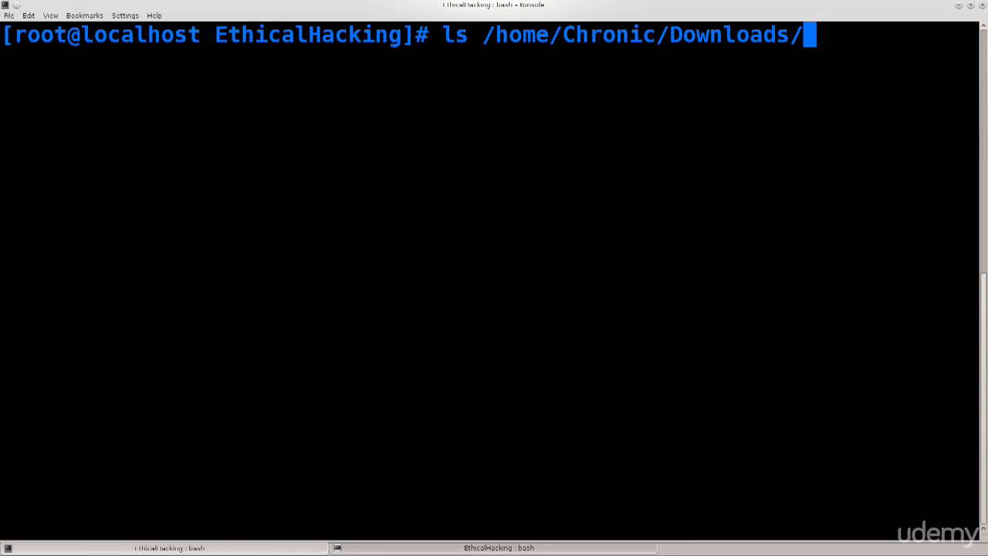
key(Tab)
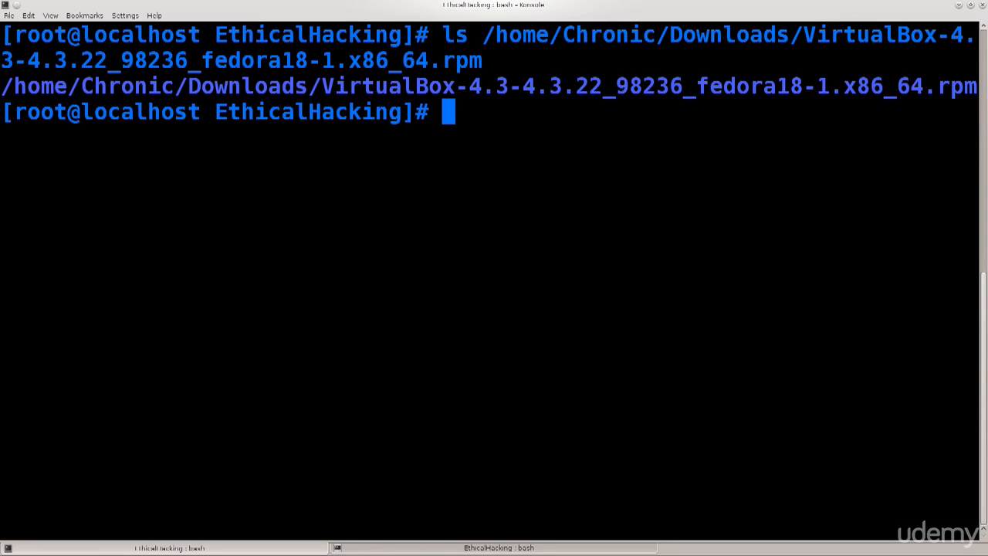
double_click(956, 87)
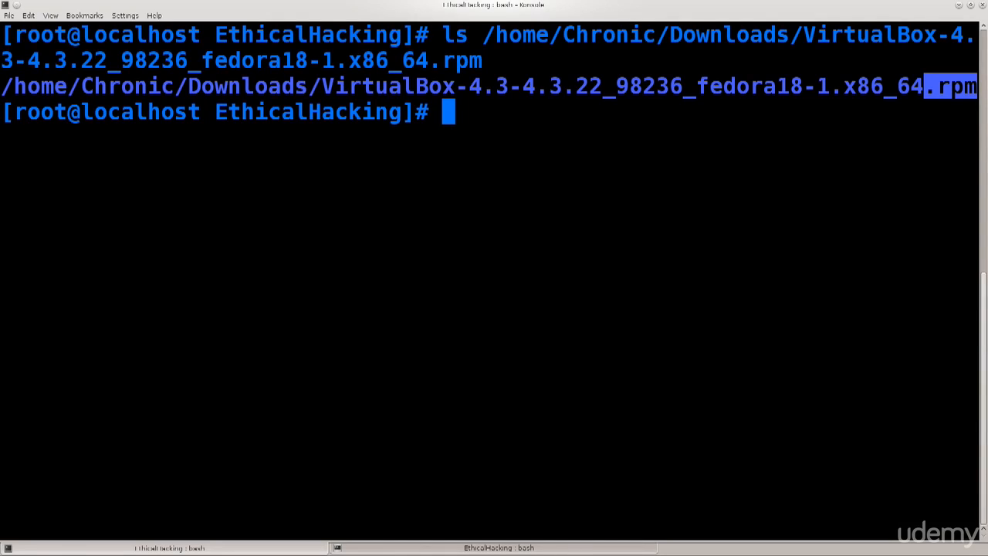
Compose rpm -i /home/Chronic/Downloads/ at the root prompt, ready for the package name
text(rp)
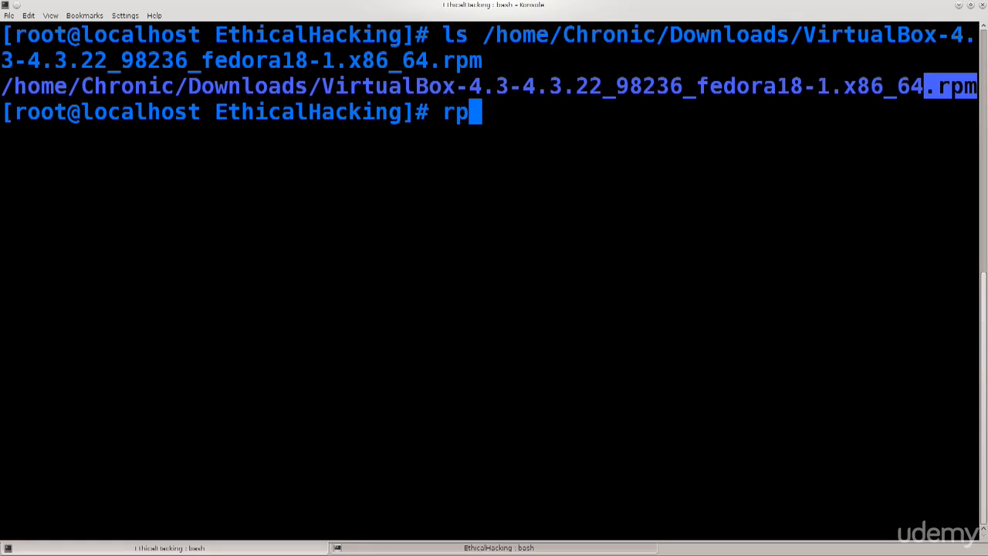
text(m -i)
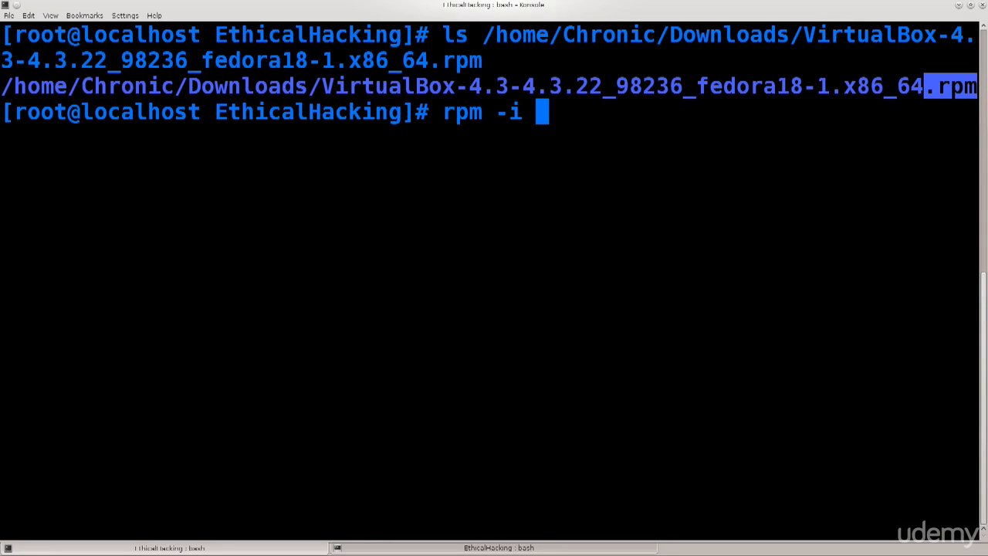
text(/home/)
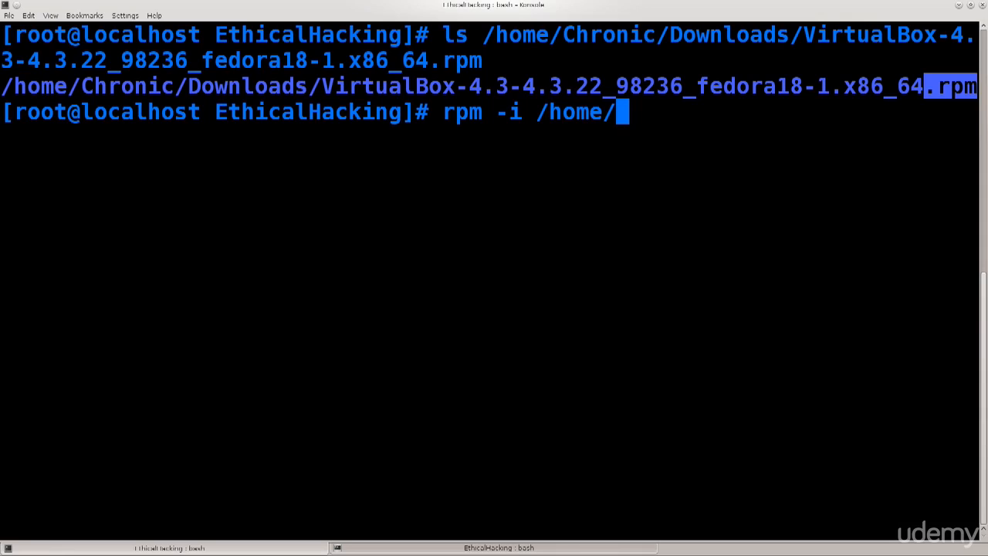
text(Chronic/)
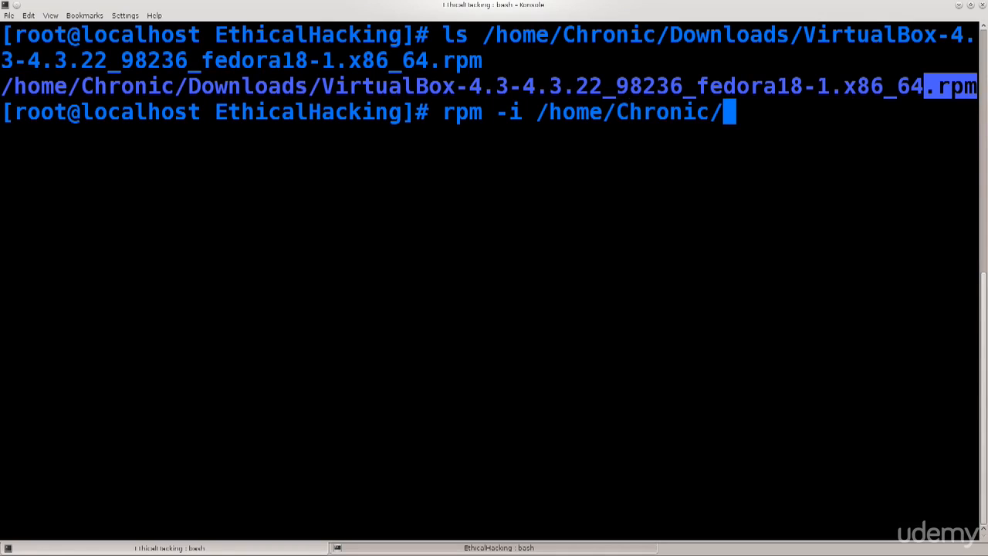
text(Downloads/)
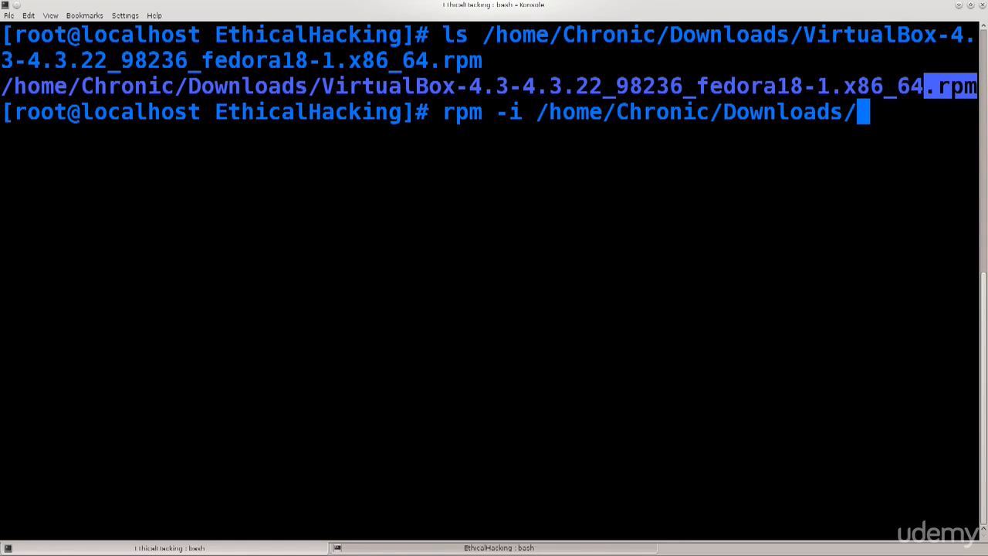